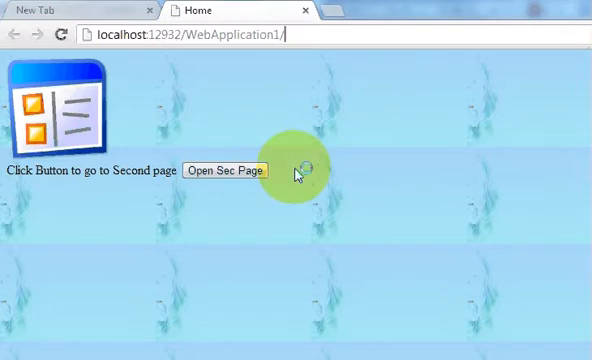
mouse_move(406, 205)
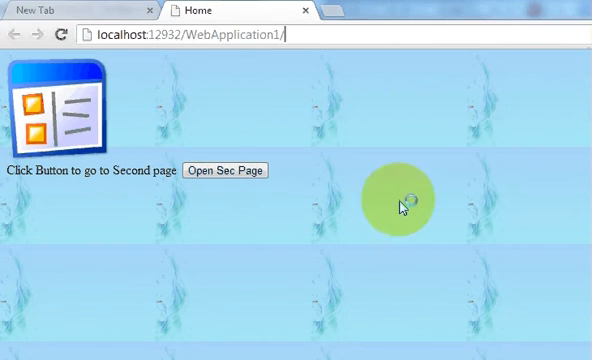
mouse_move(385, 125)
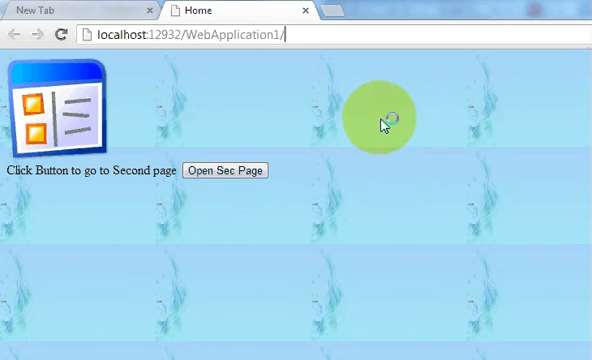
mouse_move(50, 90)
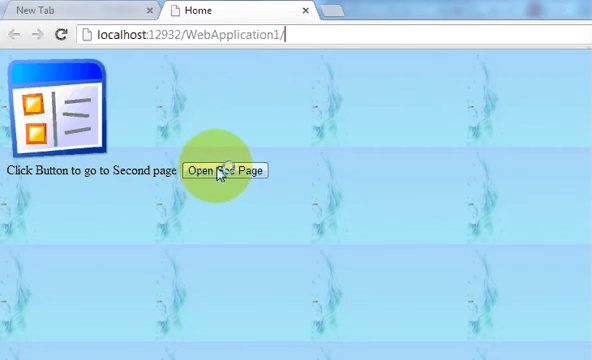
Go from the home page to Second.xhtml's welcome message using Open Sec Page
click(216, 170)
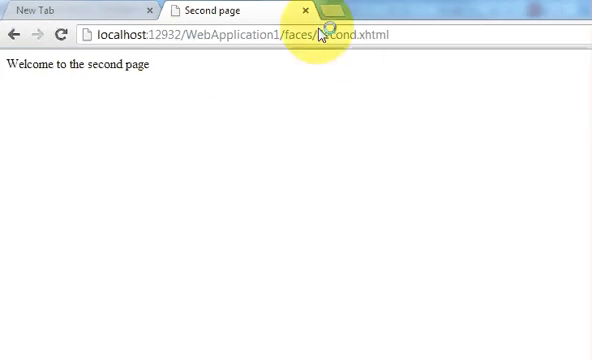
mouse_move(323, 105)
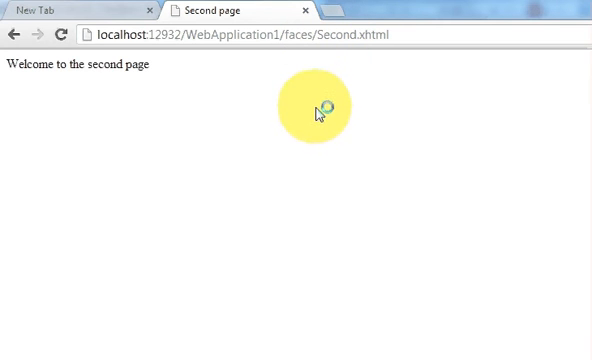
mouse_move(215, 120)
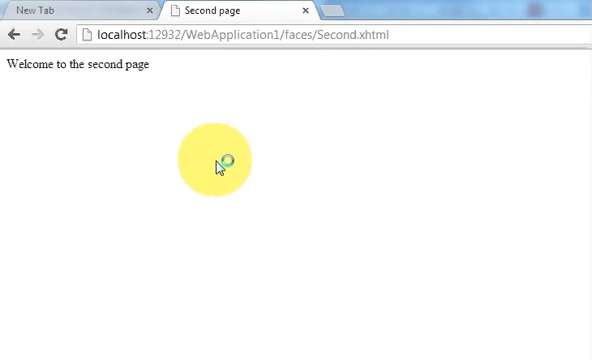
mouse_move(345, 130)
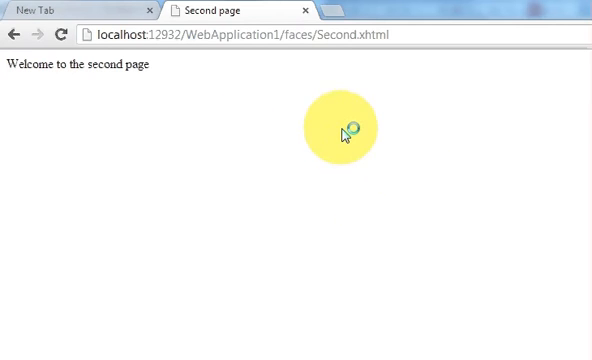
mouse_move(318, 185)
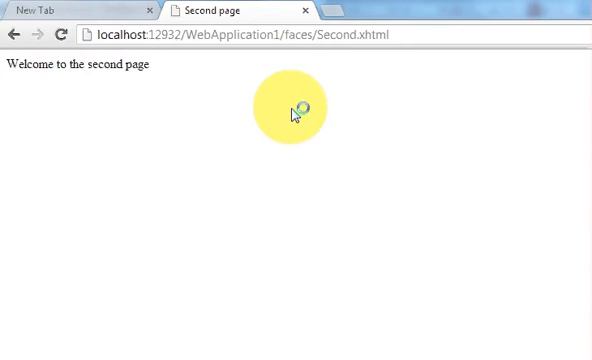
mouse_move(314, 133)
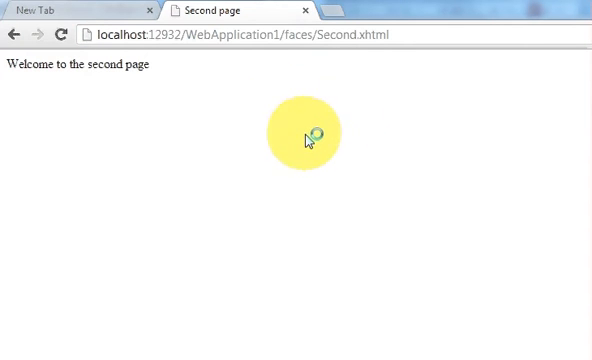
mouse_move(343, 177)
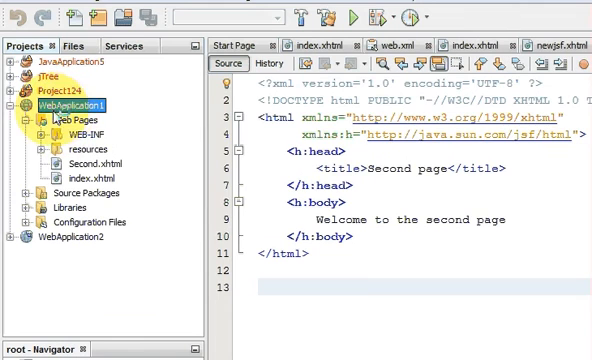
Explore the resources and WEB-INF folders under Web Pages, then select Source Packages
click(91, 154)
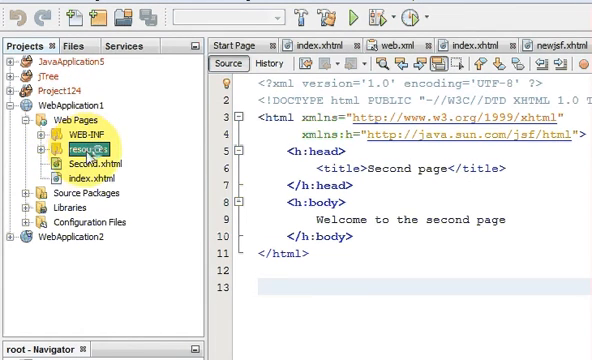
click(73, 128)
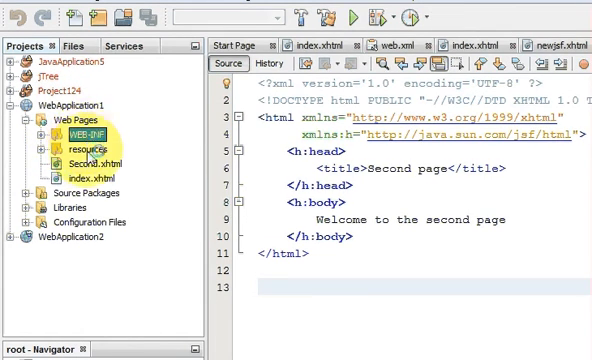
click(93, 146)
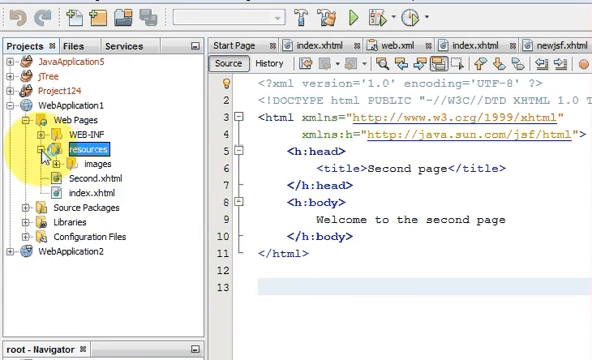
click(43, 148)
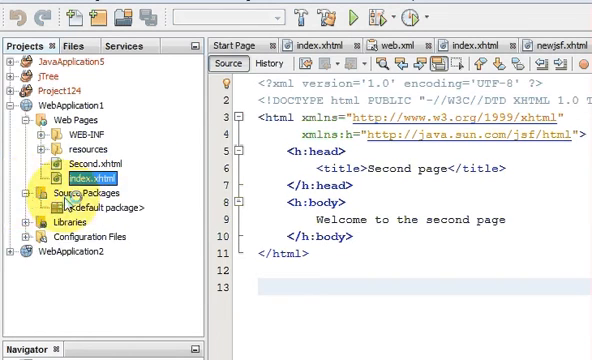
click(83, 187)
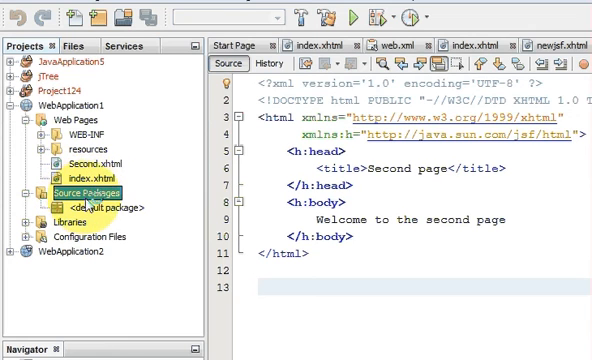
Create a Java class named User in Source Packages
right_click(94, 191)
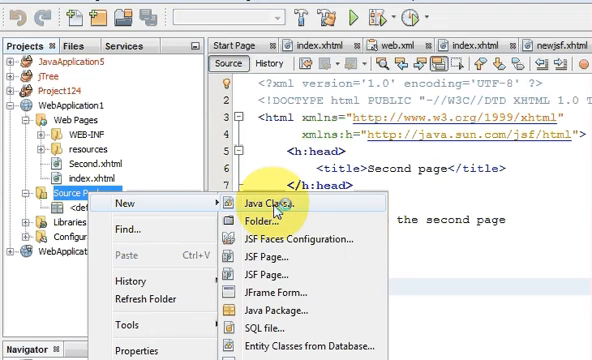
click(266, 203)
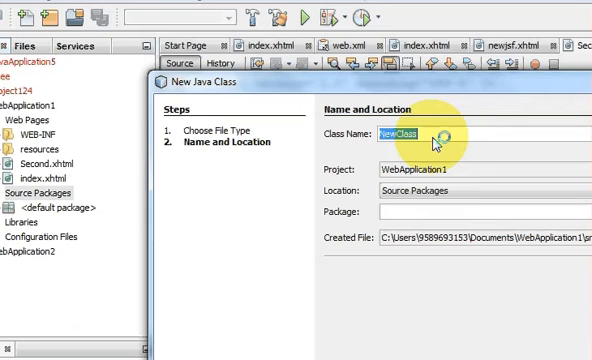
text(User)
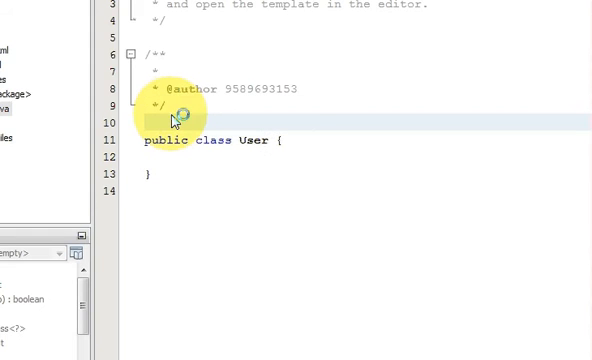
click(145, 120)
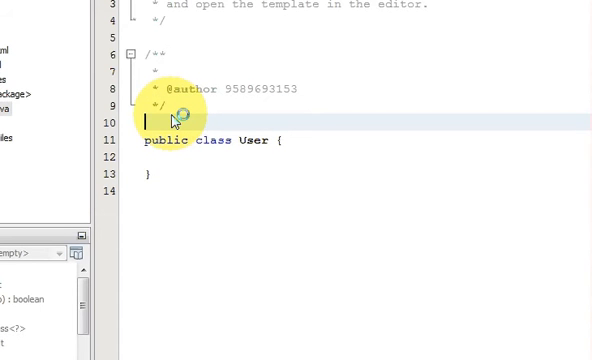
text(e)
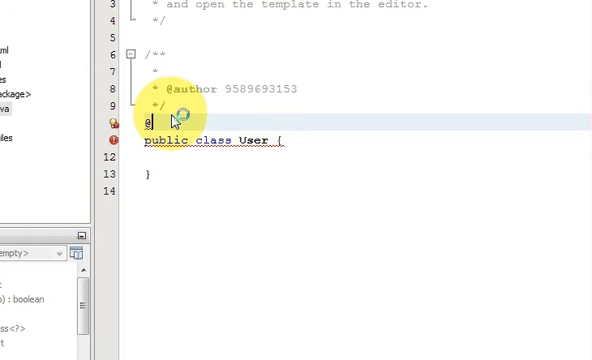
text(@M)
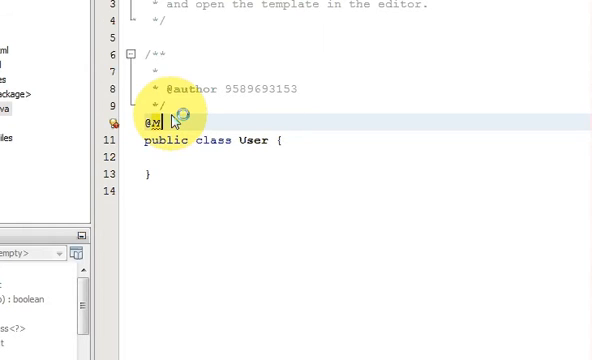
text(a)
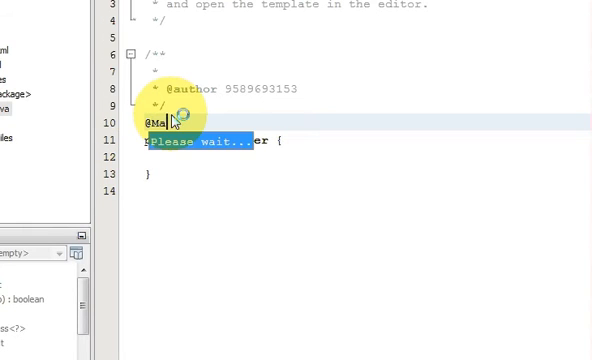
text(nagedBean)
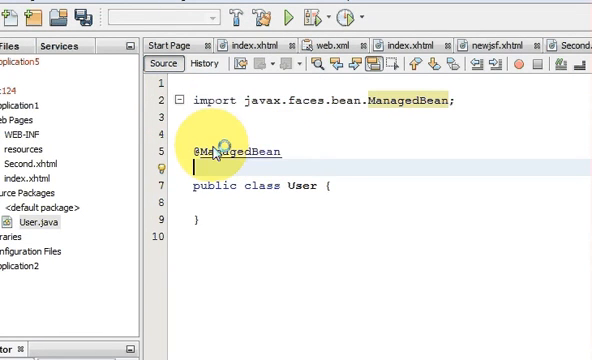
text(@)
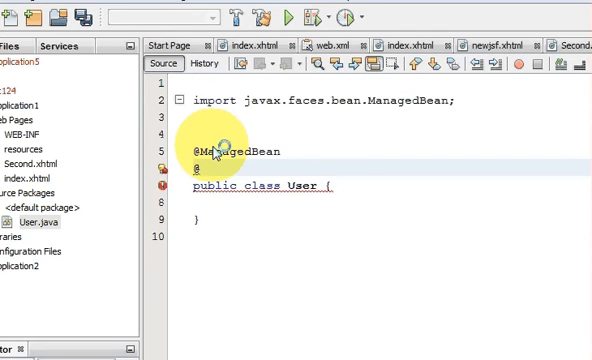
text(S)
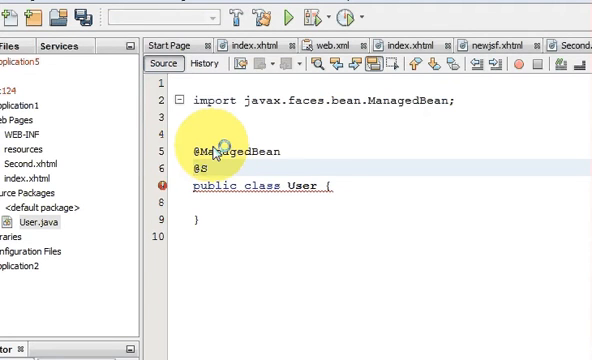
text(ess)
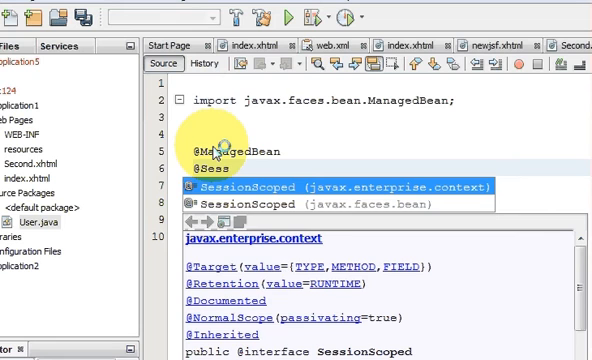
click(300, 203)
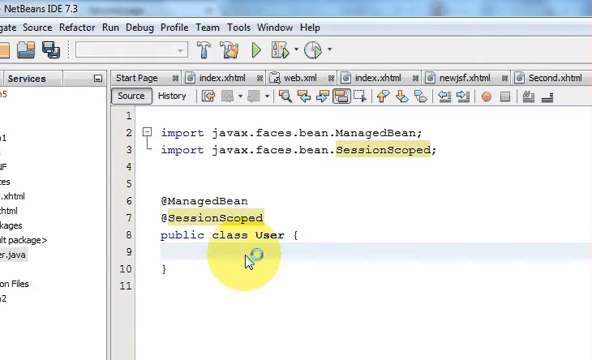
Declare a private String name field inside the User class
click(190, 256)
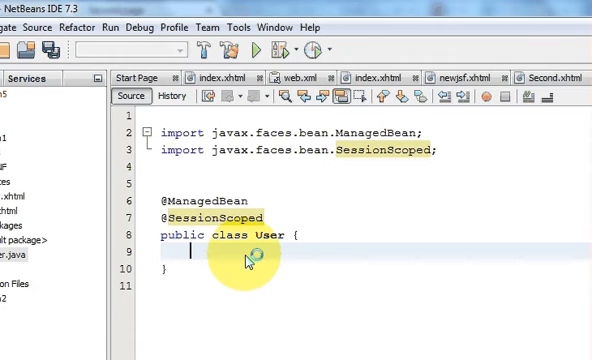
text(priva)
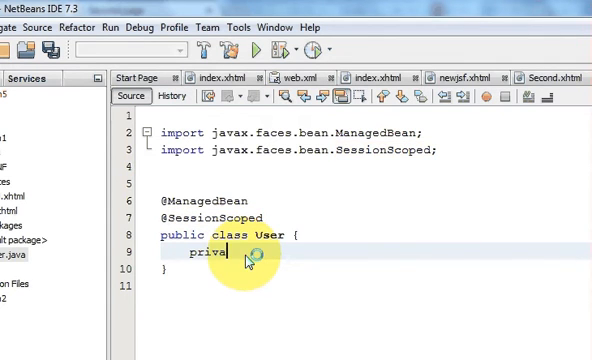
text(te)
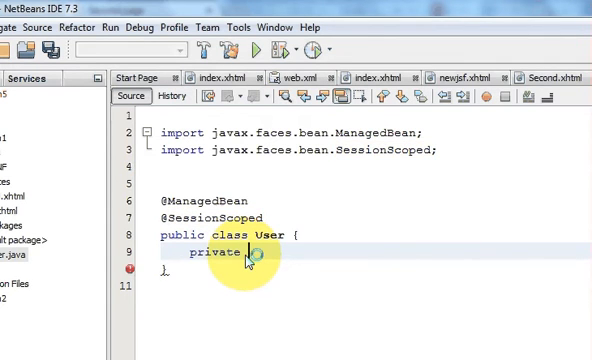
text(String)
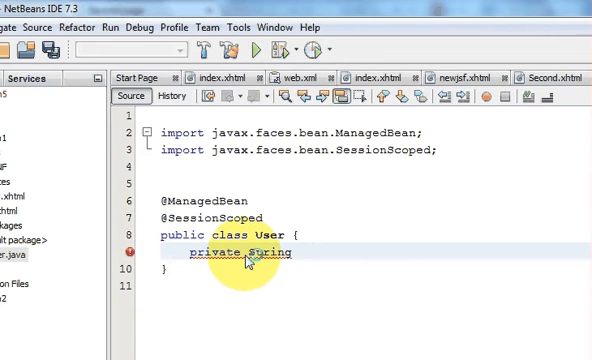
text(name;)
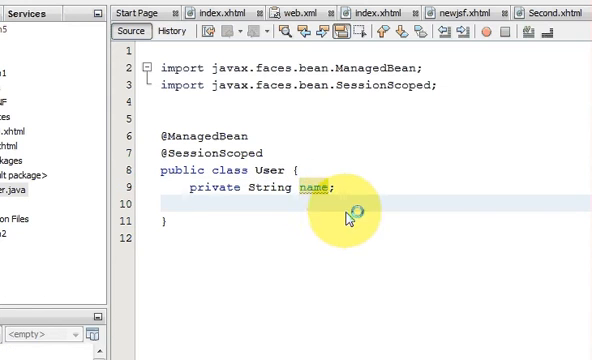
mouse_move(220, 227)
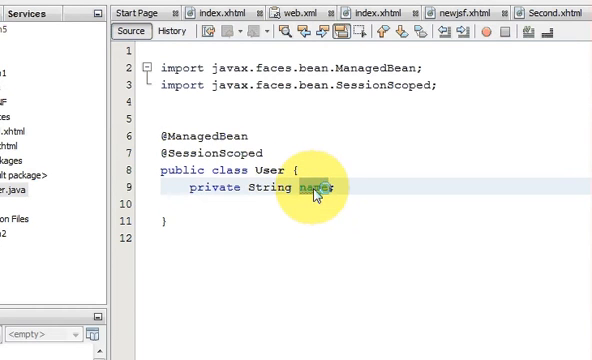
Generate getName and setName methods for the name field
right_click(315, 190)
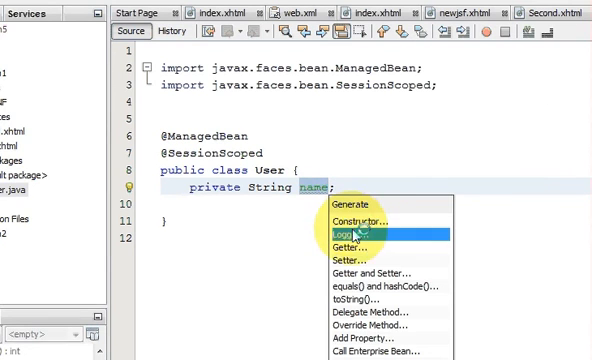
mouse_move(380, 260)
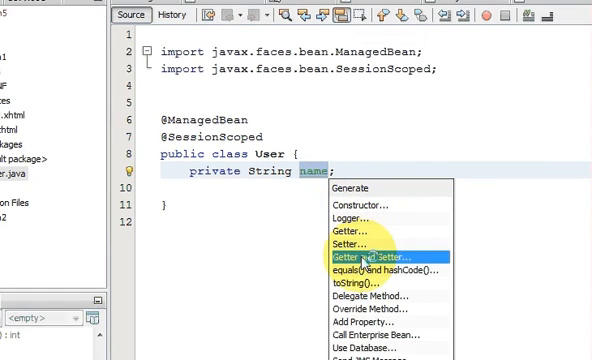
click(369, 257)
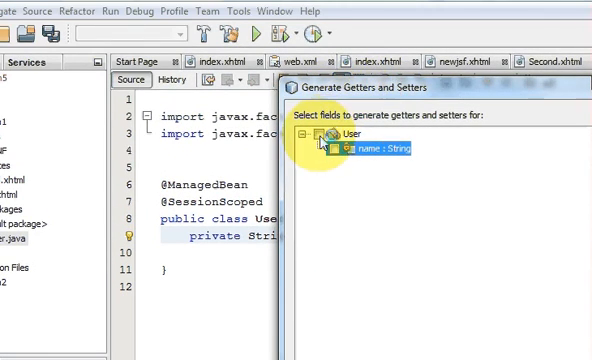
click(321, 135)
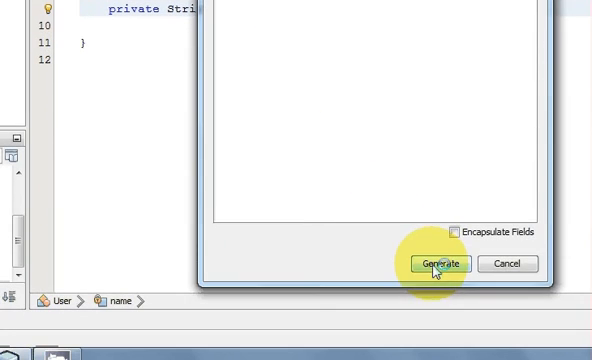
click(438, 263)
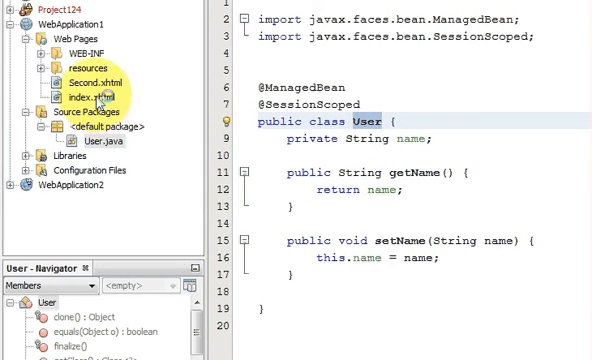
mouse_move(75, 106)
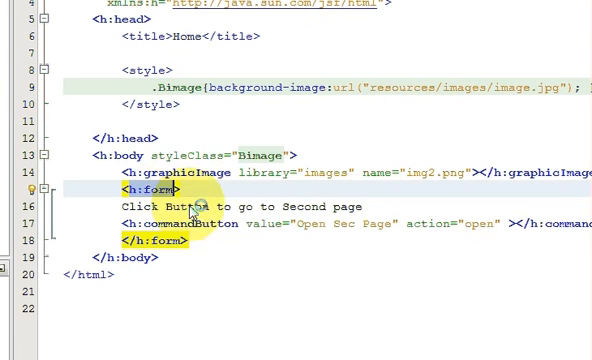
Place the caret on the empty line inside the index.xhtml form
scroll(up, 3)
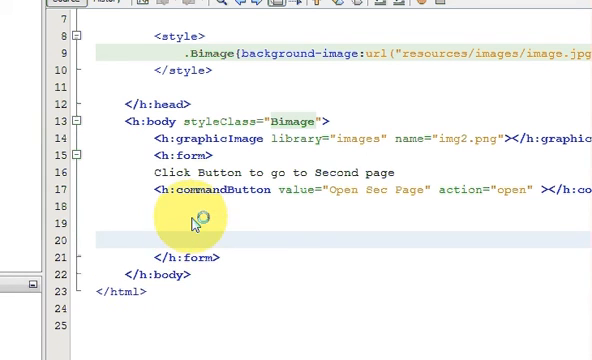
click(155, 222)
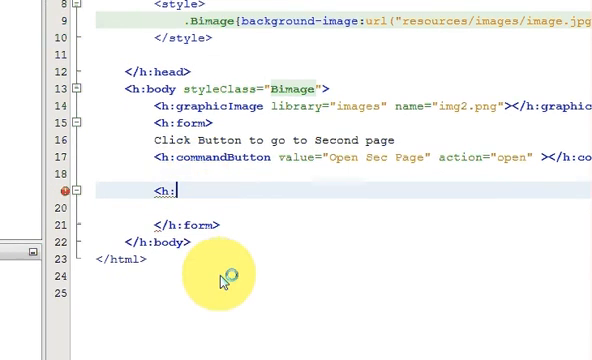
Write an h:inputText tag with id ipTxt1 inside the form, correcting typos
scroll(up, 3)
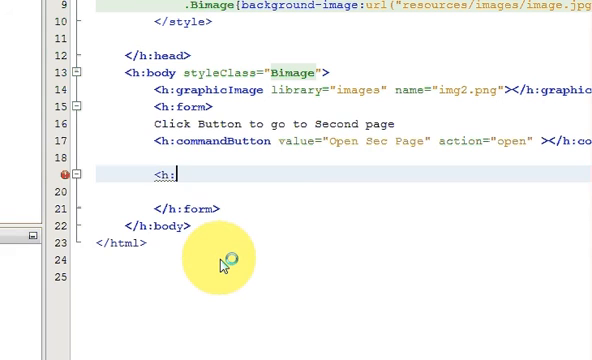
text(i)
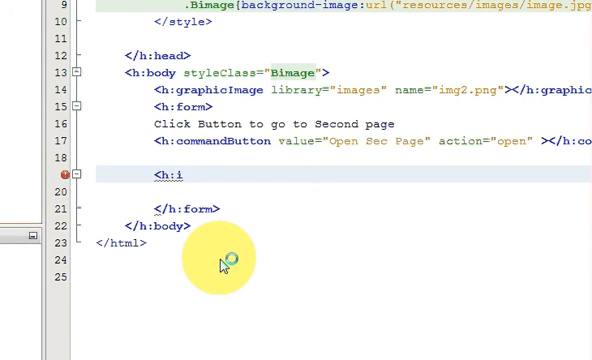
key(BackSpace)
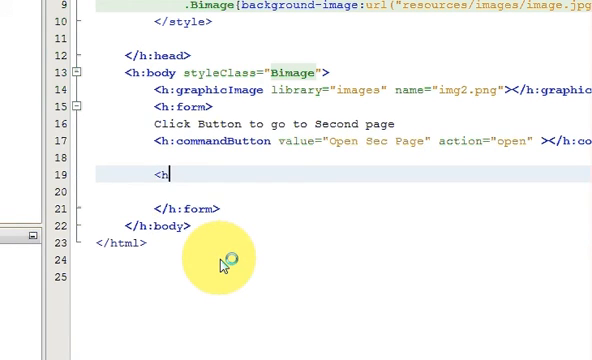
text(:)
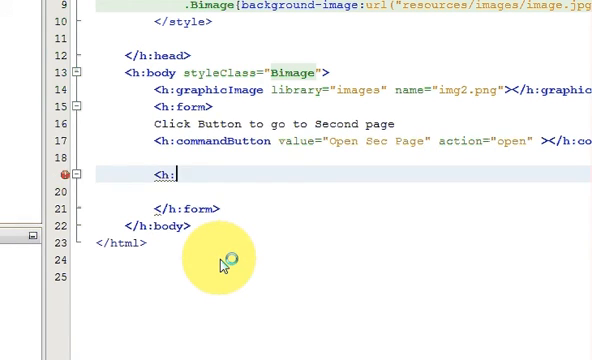
key(BackSpace)
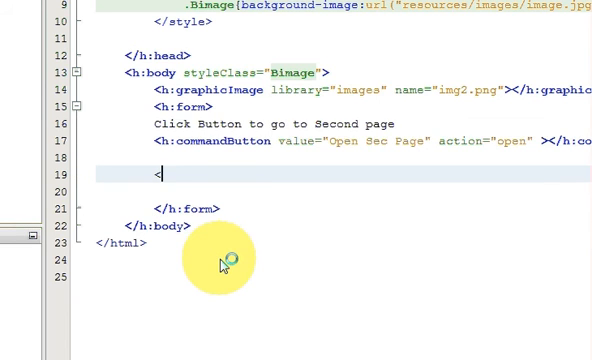
text(h)
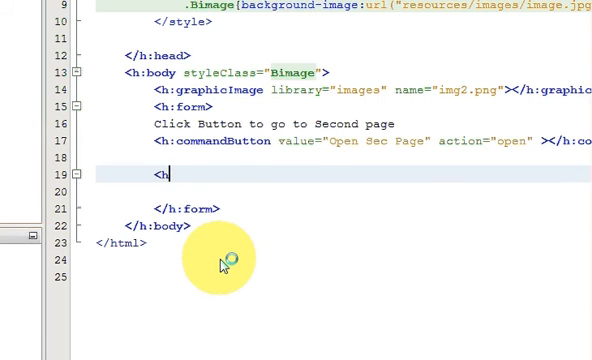
key(BackSpace)
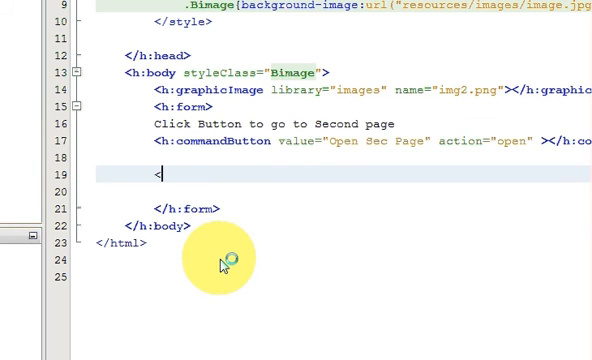
text(inputText)
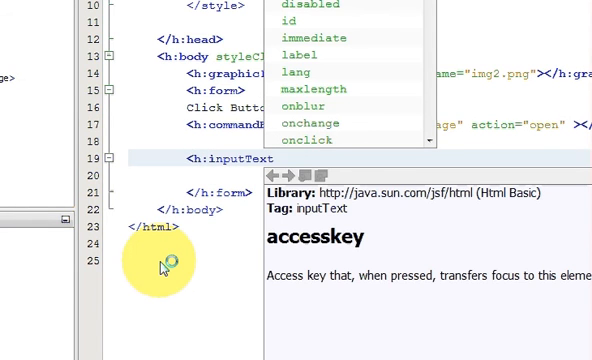
text(id=")
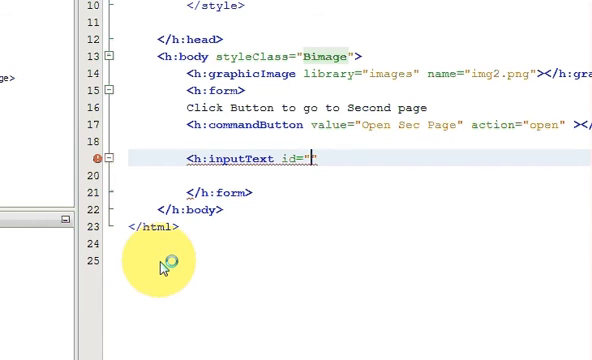
text(i)
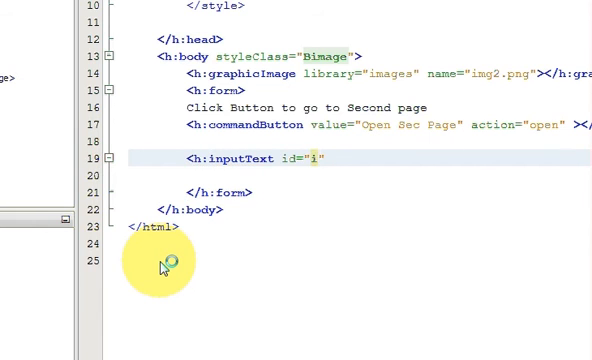
text(pT)
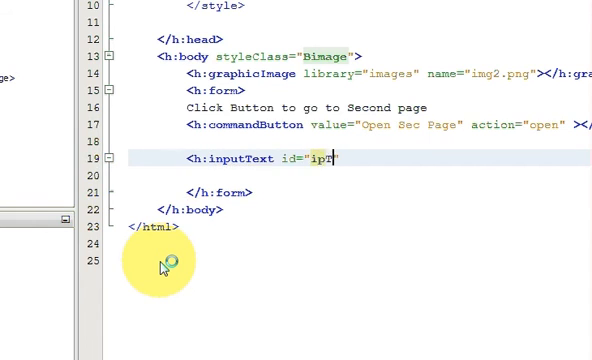
text(xt)
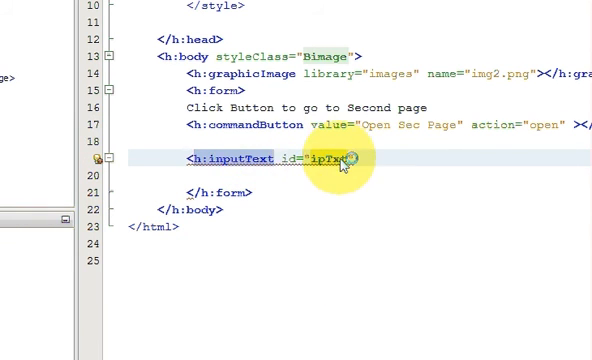
text(01)
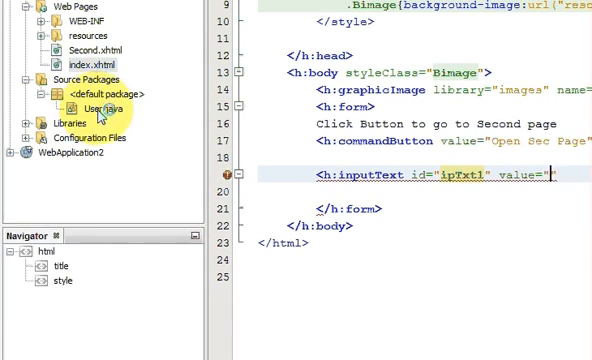
Check the User.java bean, then set ipTxt1's value to #{user.name}
click(90, 108)
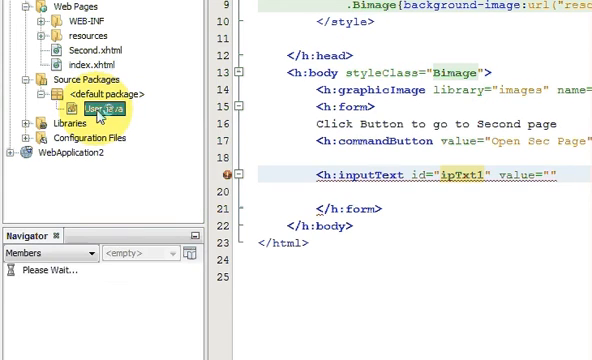
double_click(88, 107)
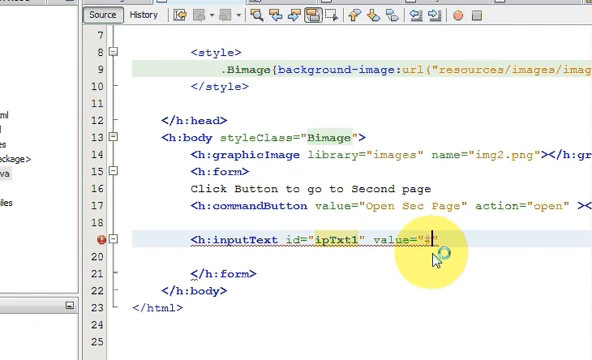
text(#{})
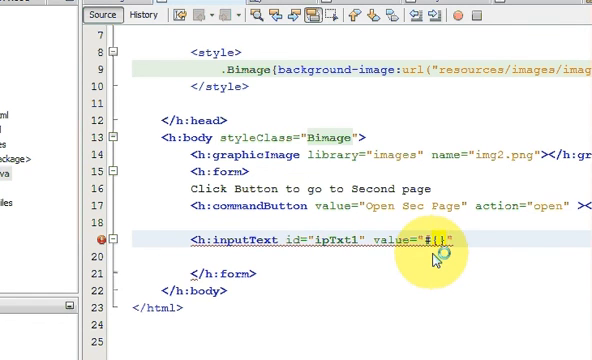
text(User)
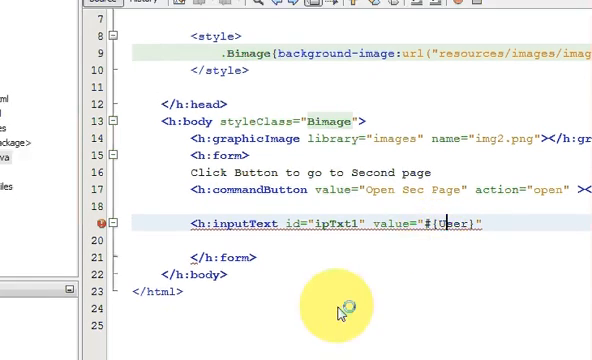
scroll(down, 3)
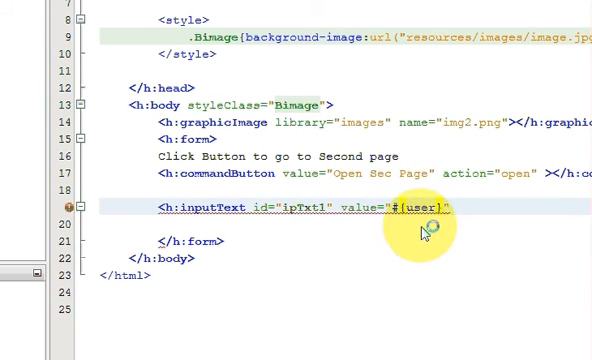
text(.)
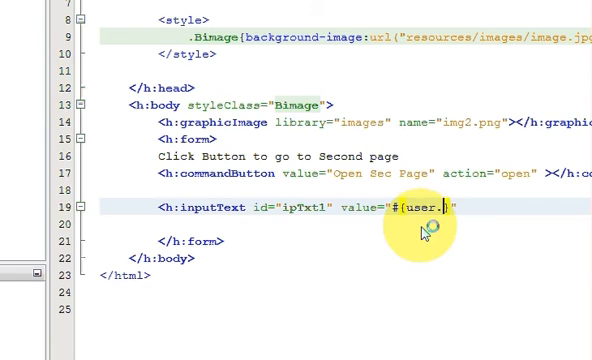
text(name)
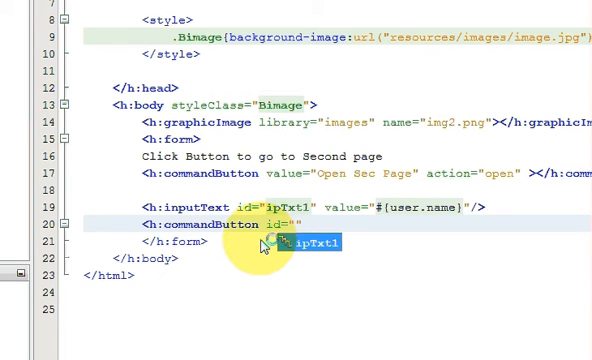
Add an h:commandButton with id cBtn2, value Submit and action Second
text(b)
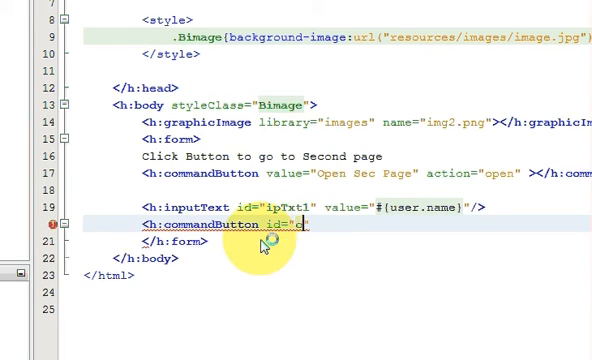
text(Bt)
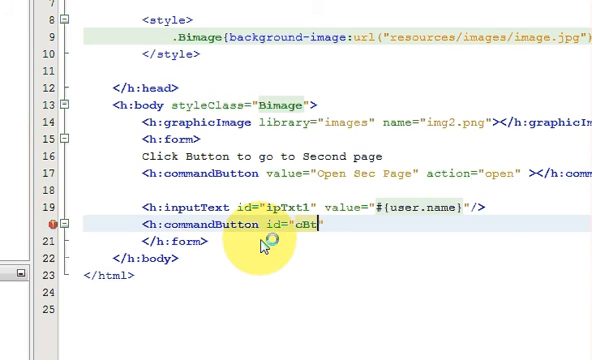
text(n1)
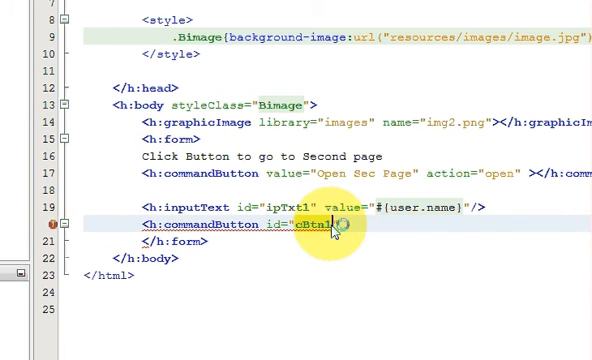
text(oBtn2)
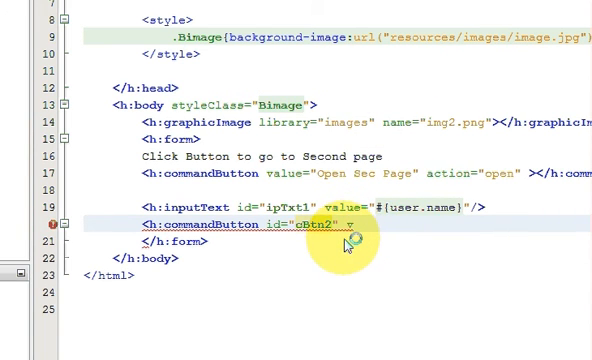
text(valu)
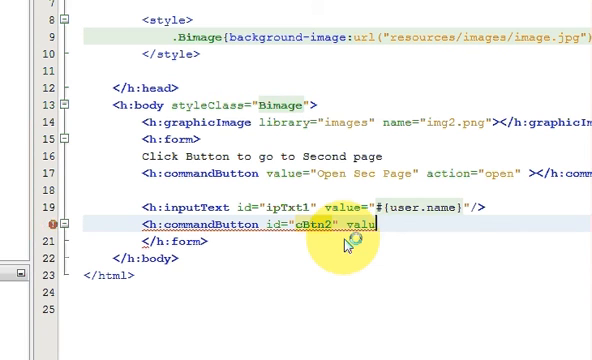
text("")
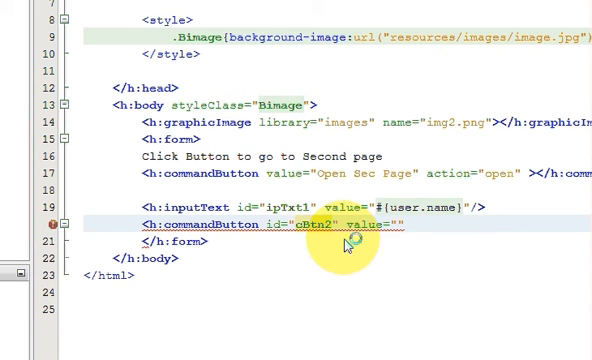
text(Su)
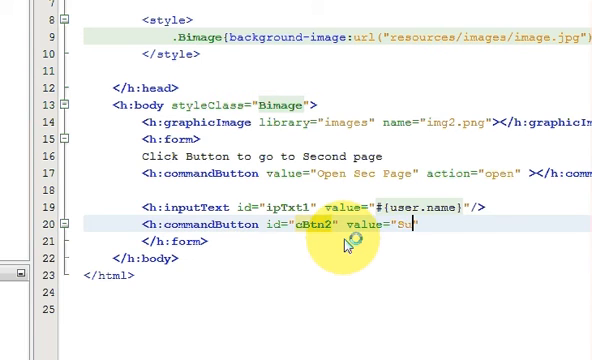
text(bmit)
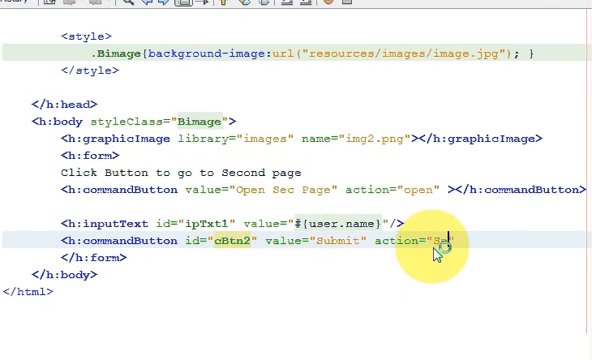
text(Second)
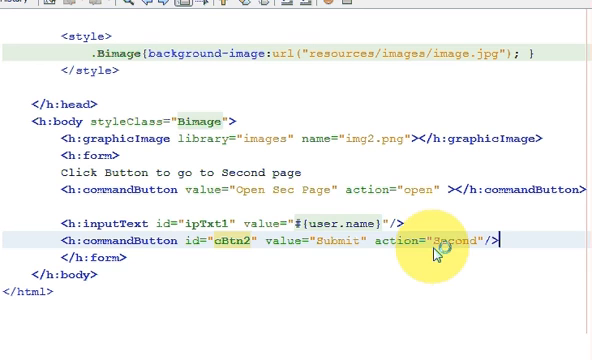
mouse_move(335, 243)
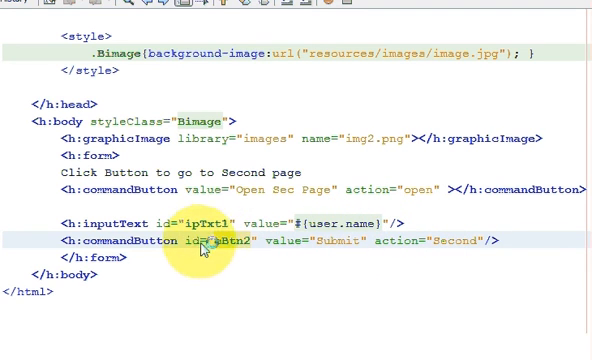
scroll(up, 3)
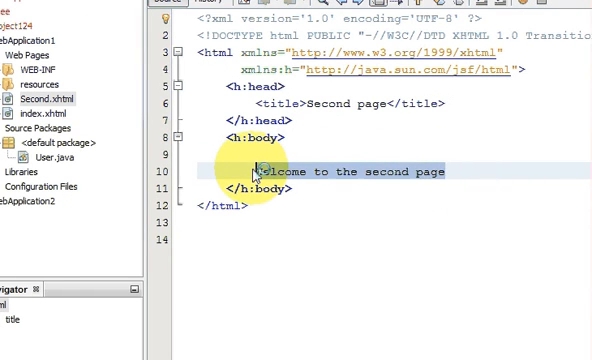
Replace Second.xhtml's welcome text with an h:outputText, id oTxt1, whose value is #{user.name}
key(Delete)
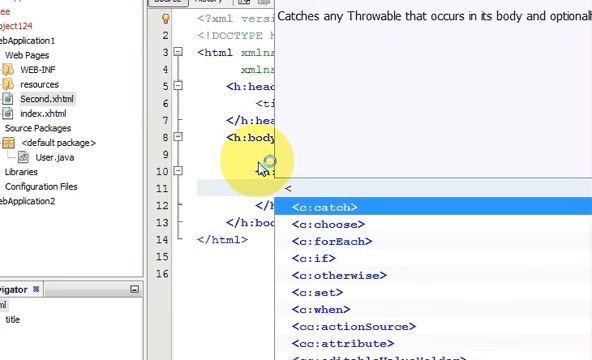
text(h:)
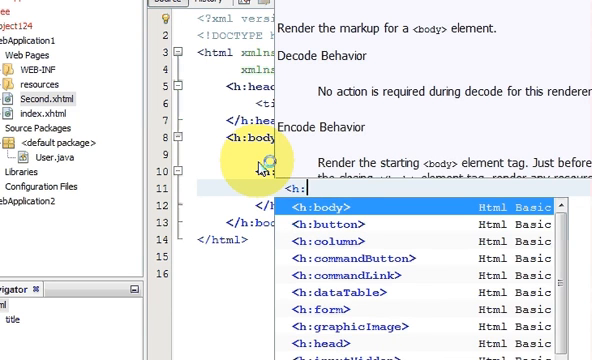
text(outputText id="o)
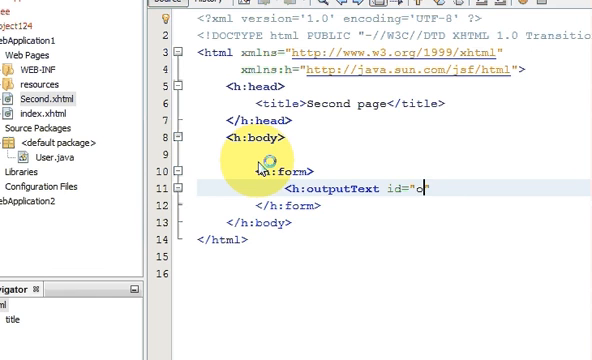
text(Txt)
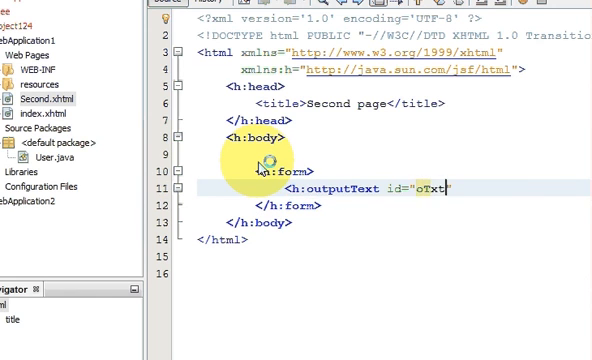
text(1)
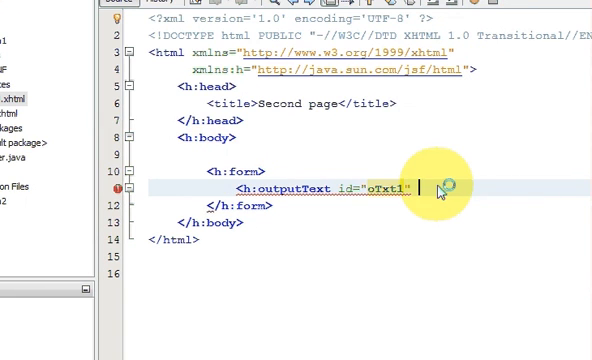
text(value=")
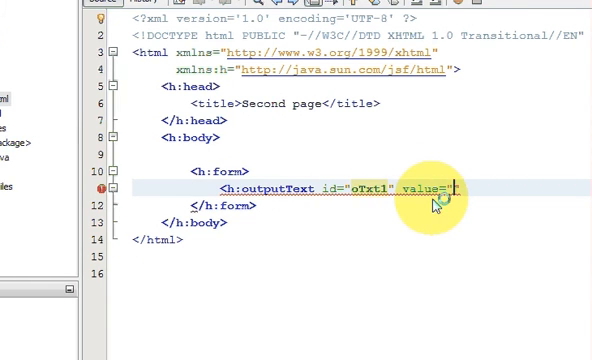
text(#)
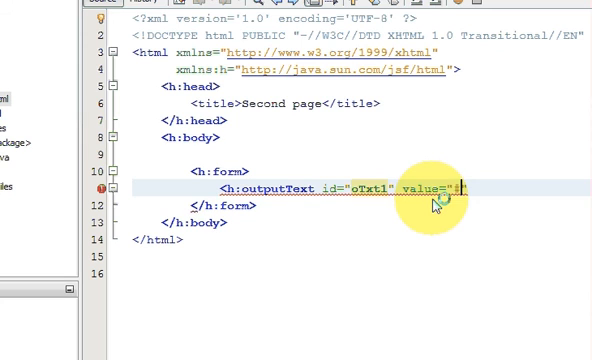
text(#{})
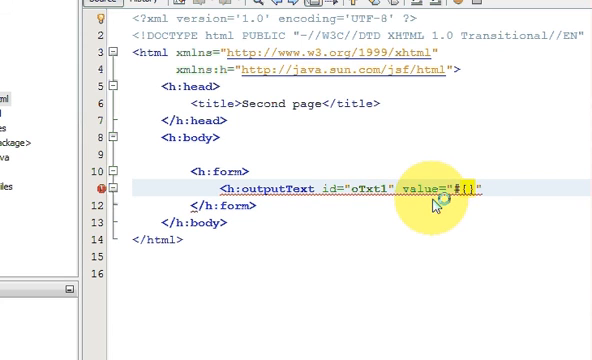
text(us)
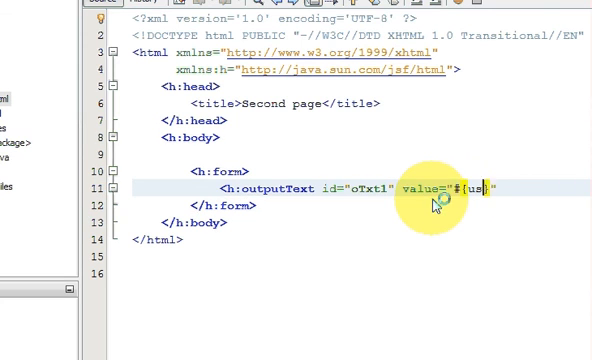
text(er)
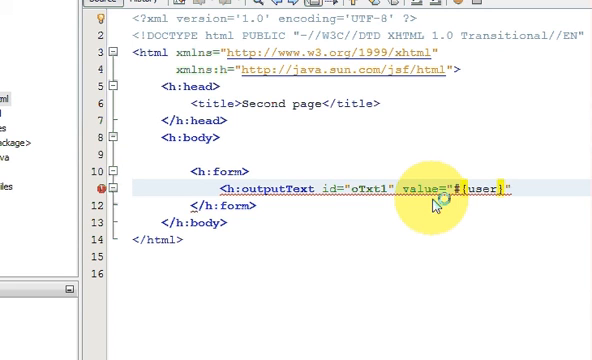
text(.name)
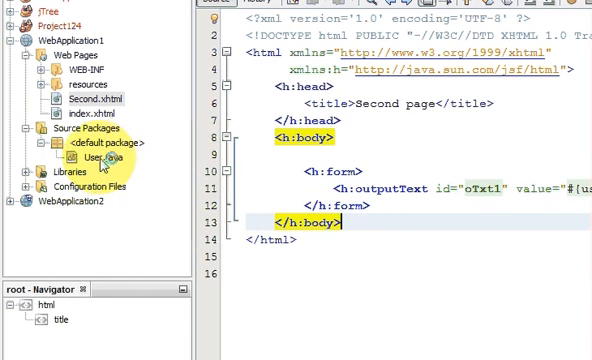
Switch to index.xhtml and scroll to the h:inputText bound to #{user.name}
click(88, 160)
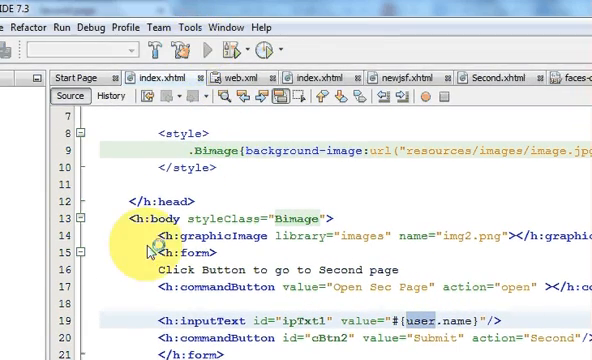
scroll(down, 3)
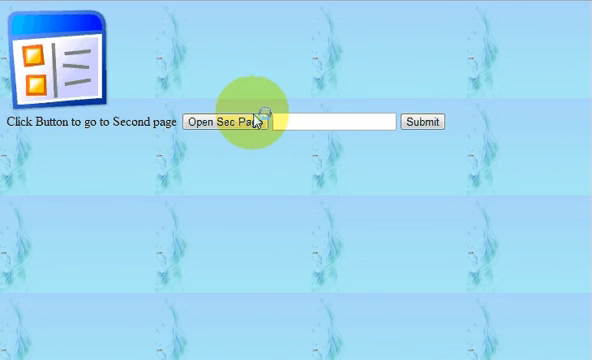
mouse_move(350, 122)
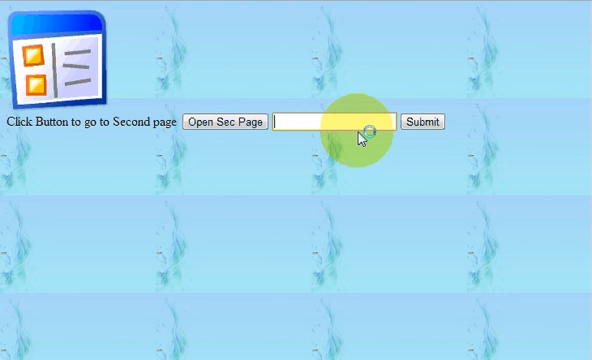
Submit 'Hi Youtube' from the home page and select 'Youtube' in the second page's output
text(Hi)
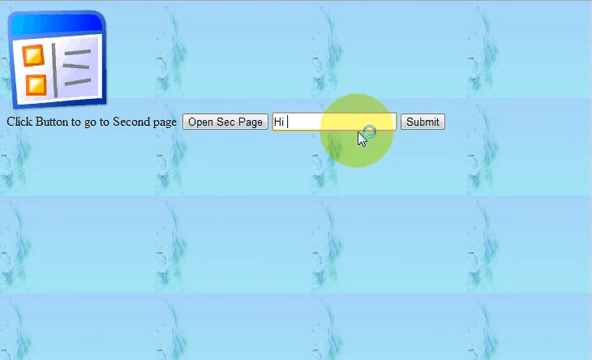
text(Youtu)
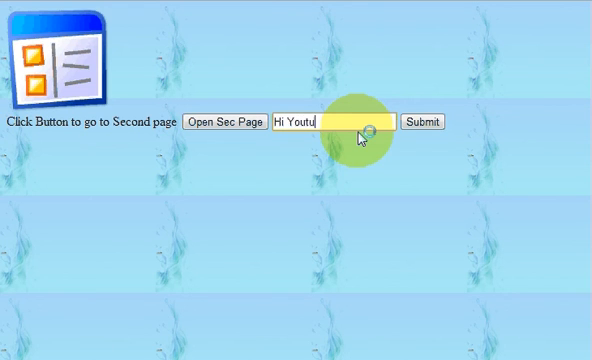
text(be)
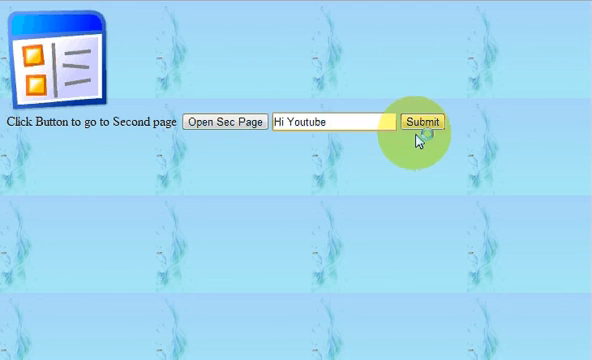
click(423, 121)
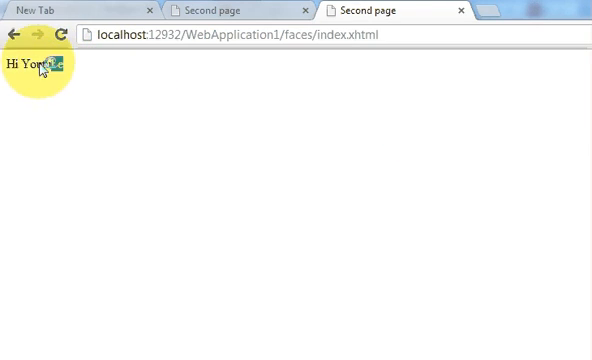
double_click(40, 66)
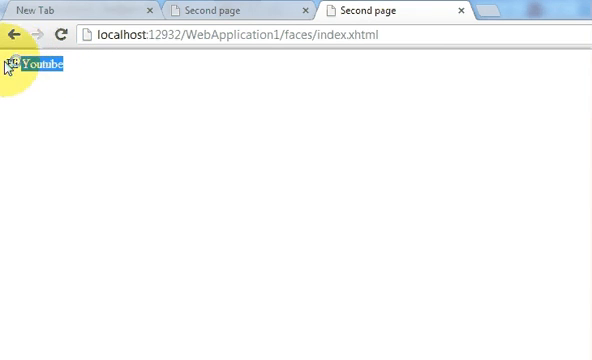
Submit the extended text 'Hi Youtube fssgdghsgdh', check the output, and go back home
click(37, 66)
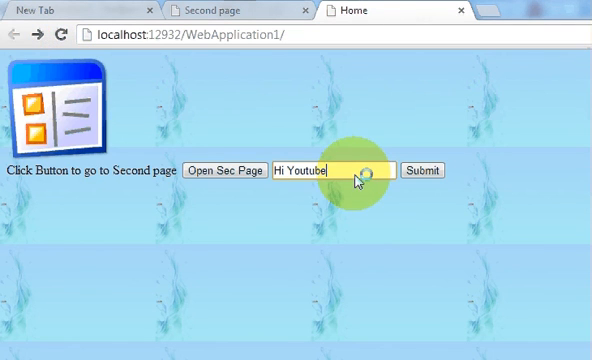
text(fssgdd)
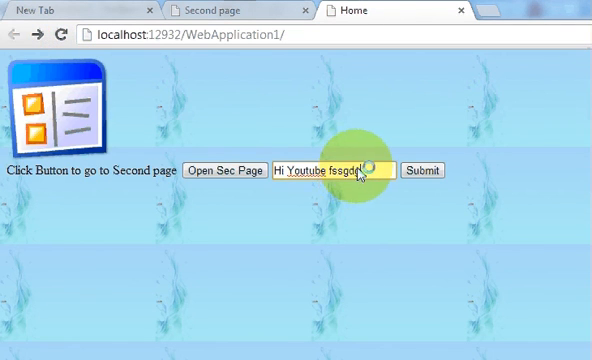
click(421, 170)
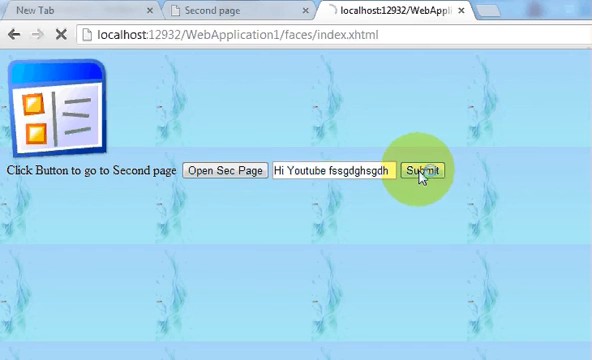
click(421, 168)
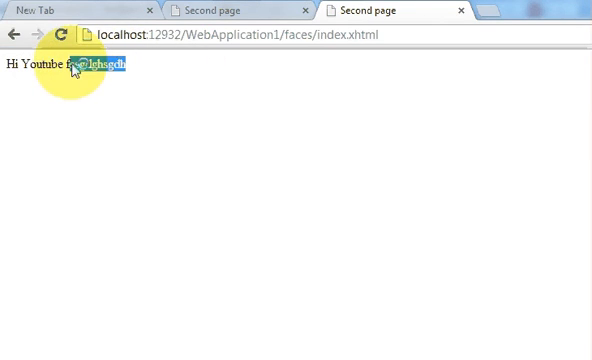
click(13, 33)
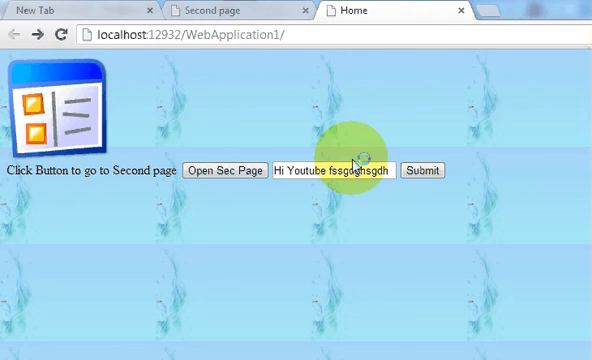
mouse_move(421, 170)
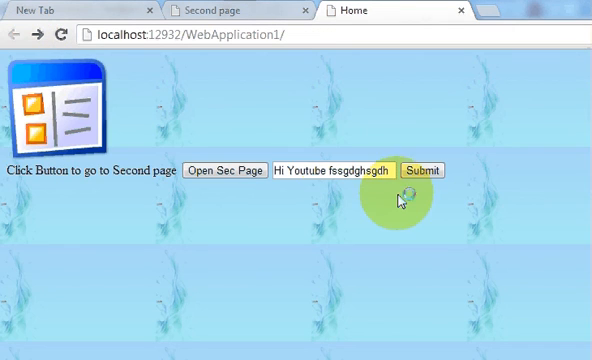
scroll(down, 3)
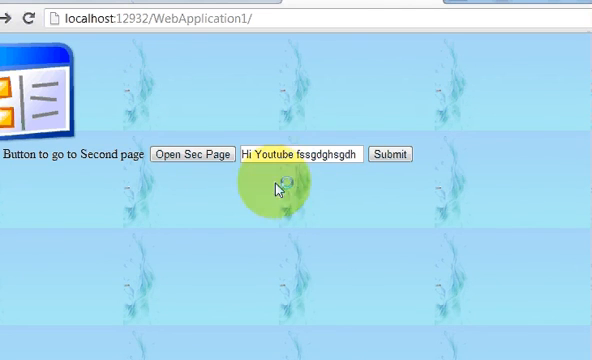
mouse_move(278, 226)
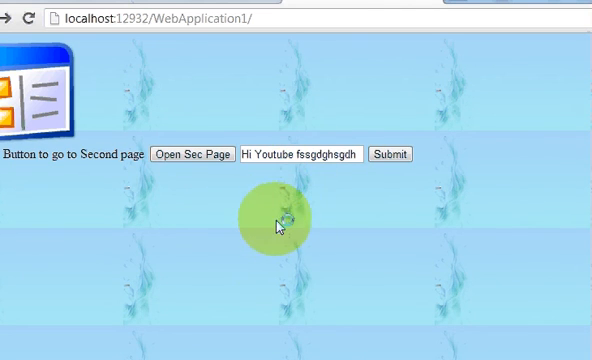
mouse_move(190, 236)
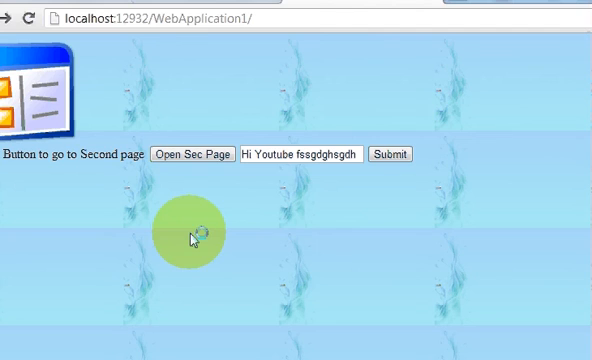